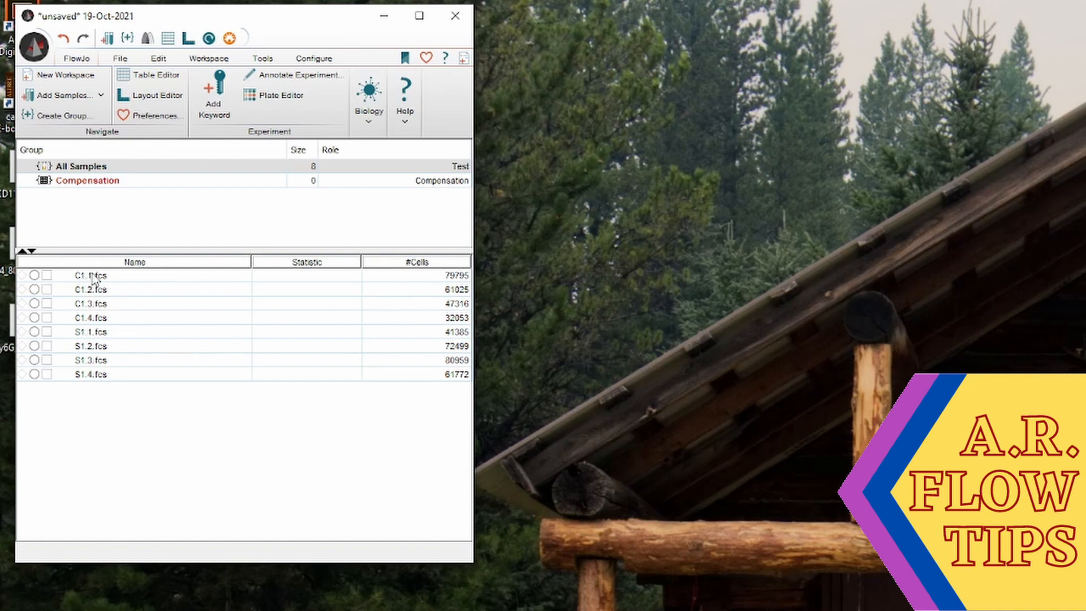
Open C1.1.fcs and gate the main population on FSC-A vs SSC-A as Cells (88.4%).
double_click(90, 275)
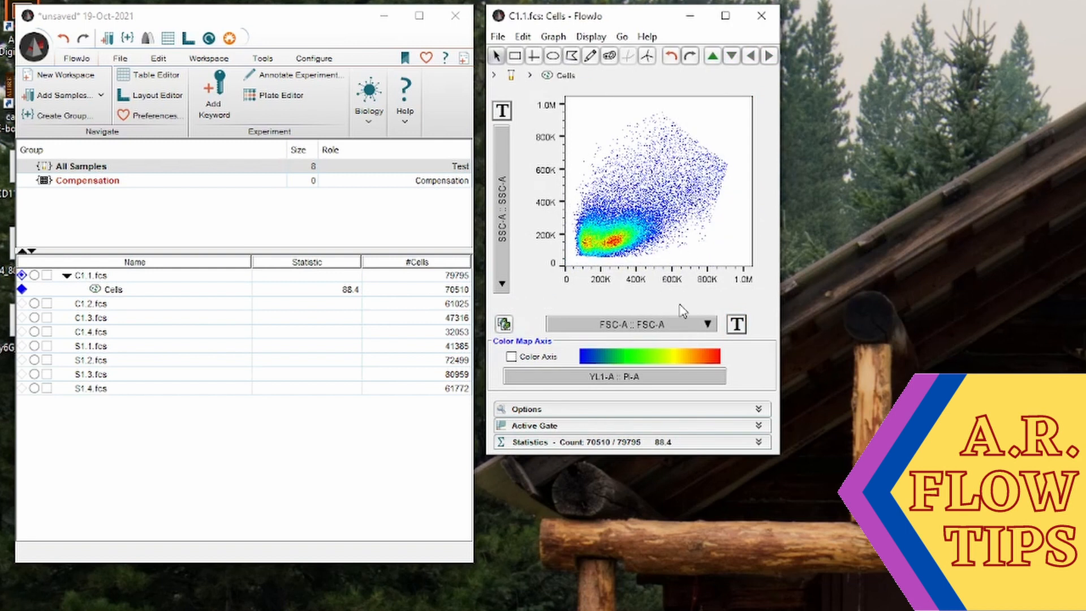
Set the Cells plot axes to YL1-W :: PI-W horizontal and YL1-A :: PI-A vertical.
left_click(686, 324)
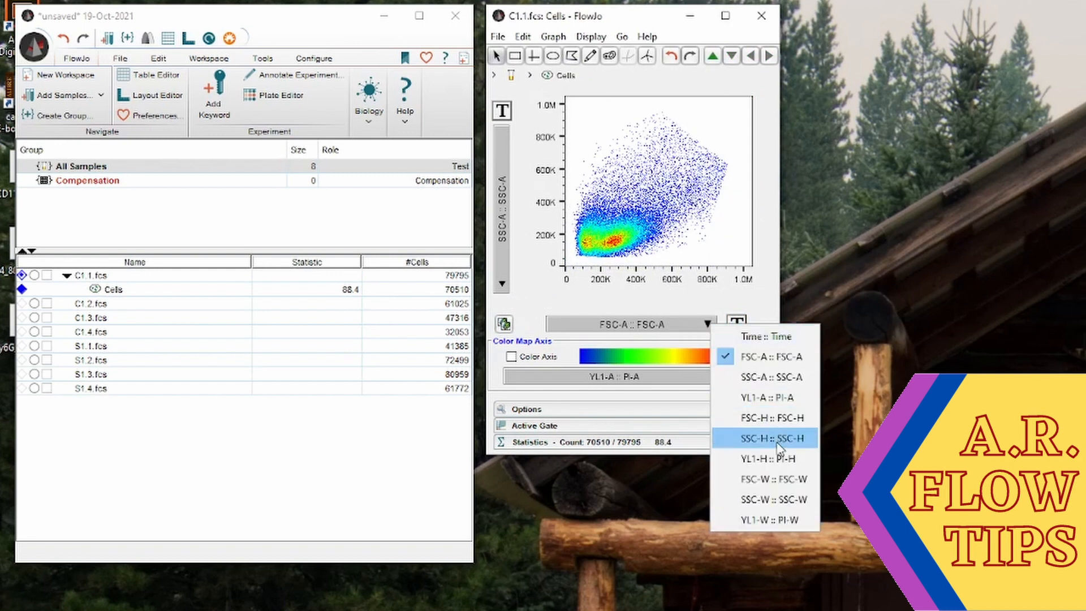
mouse_move(783, 519)
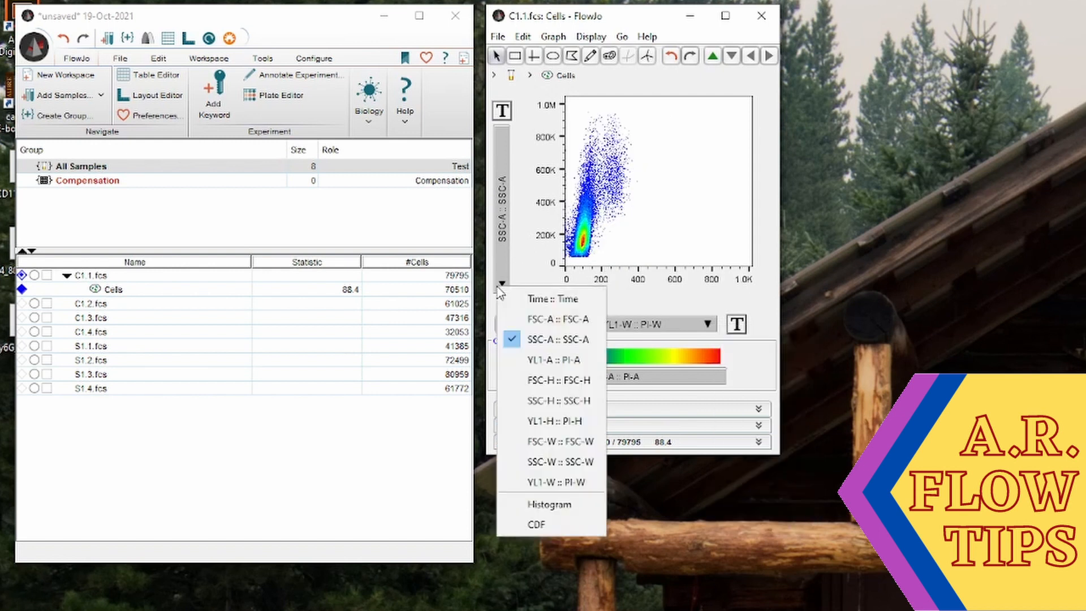
left_click(551, 358)
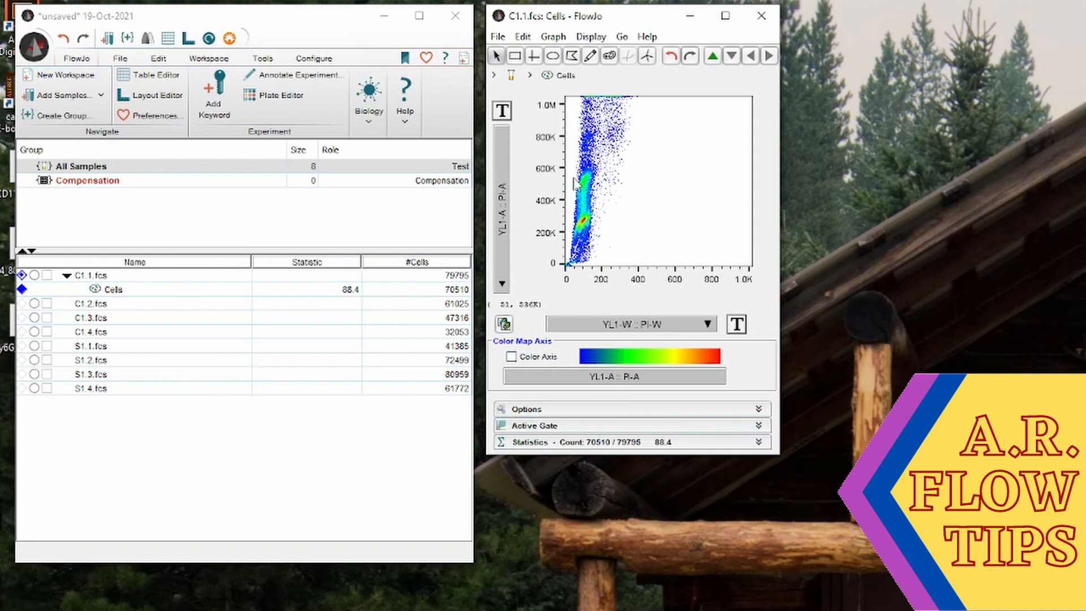
mouse_move(572, 214)
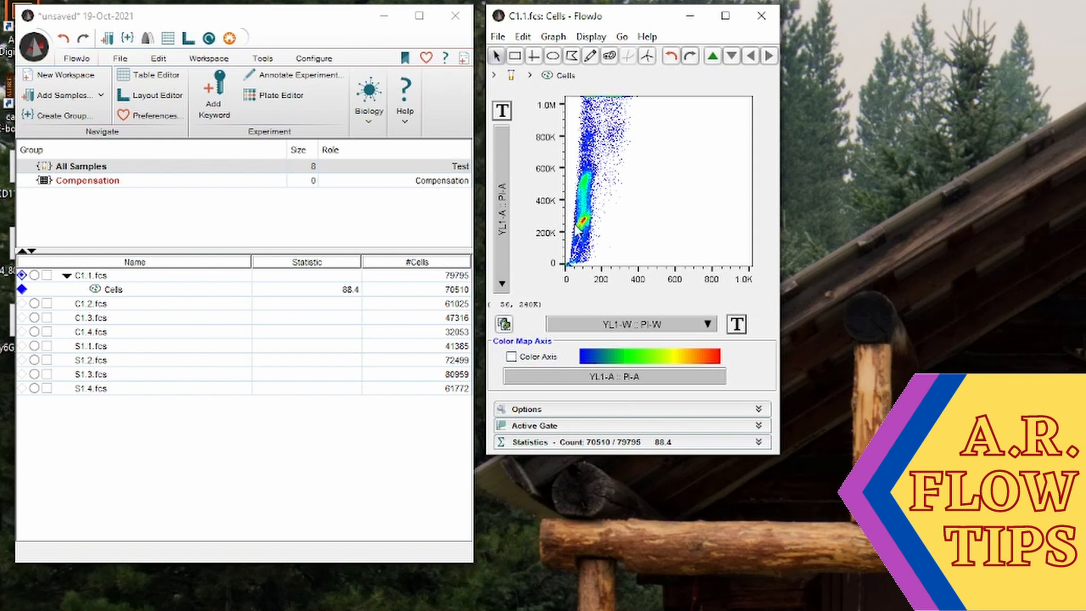
mouse_move(584, 215)
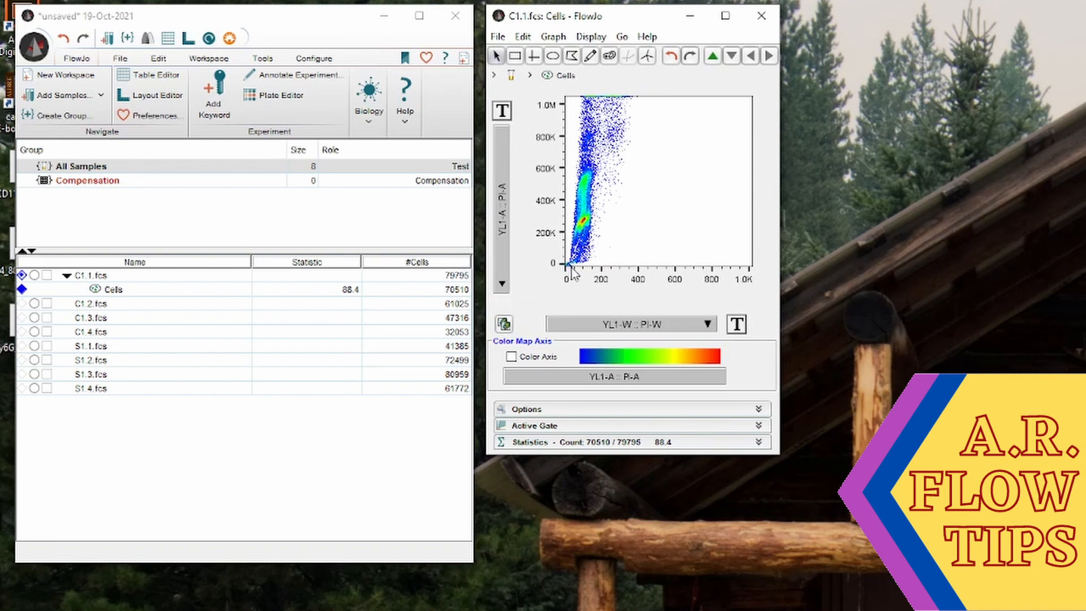
mouse_move(597, 249)
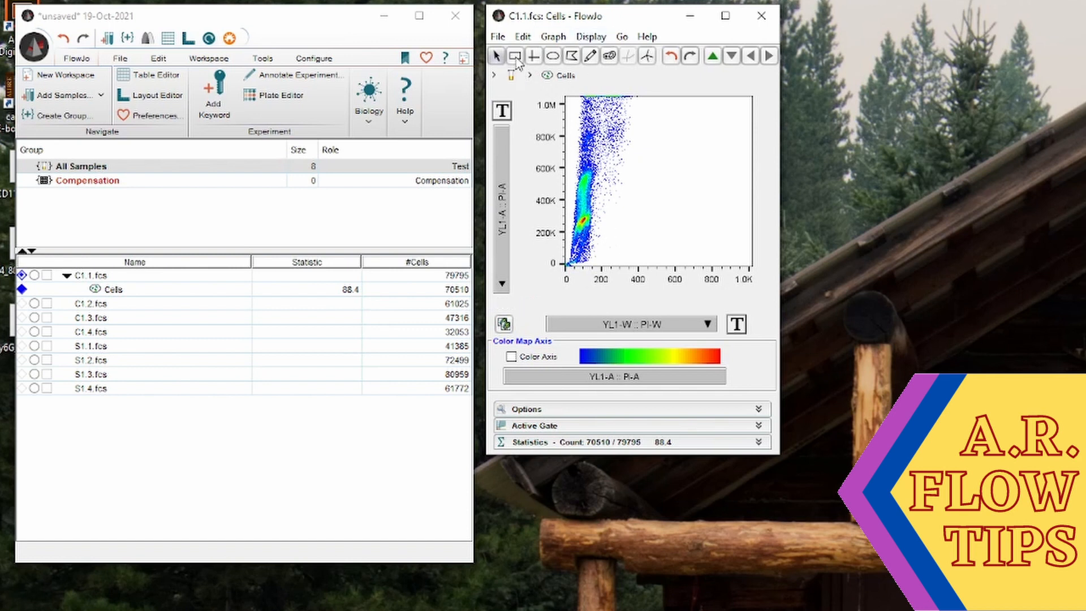
mouse_move(578, 176)
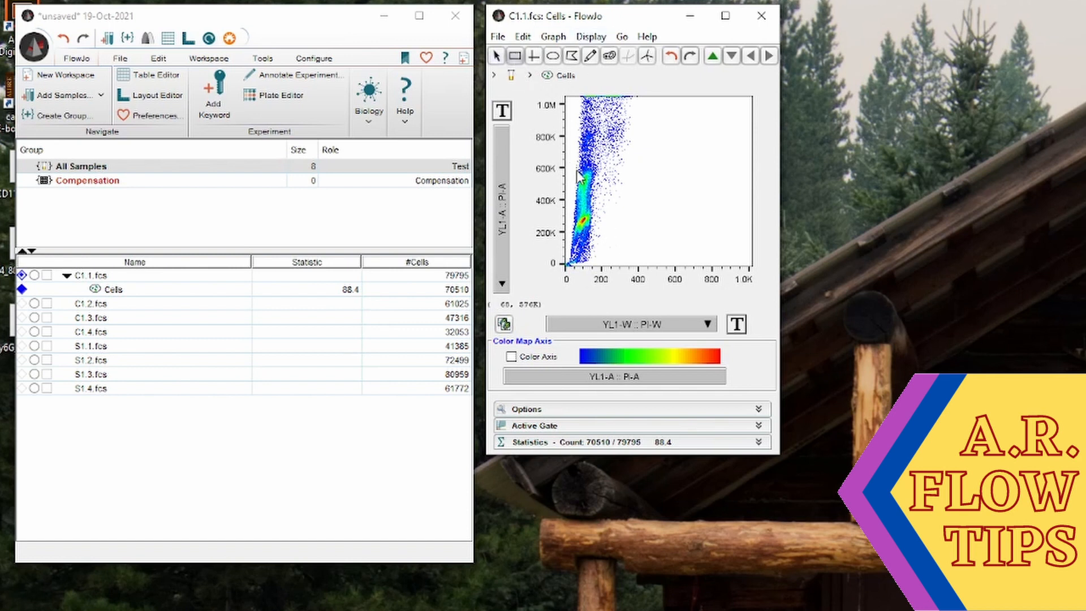
Draw rectangle gates Single Cells (87.0%) and SubG0 (5.00%) under Cells.
left_click_drag(578, 168, 594, 238)
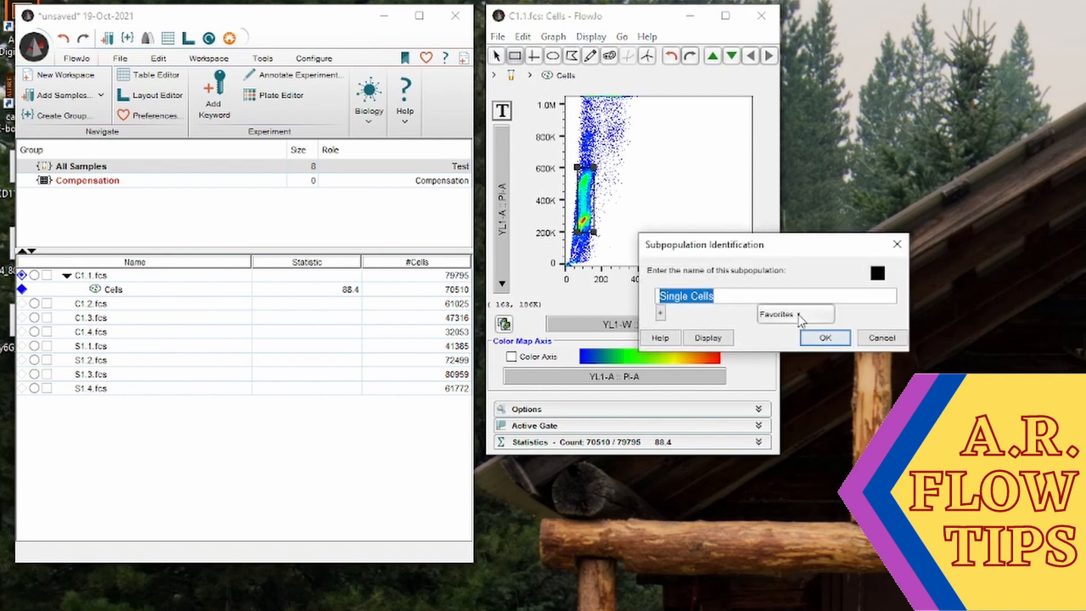
left_click(823, 337)
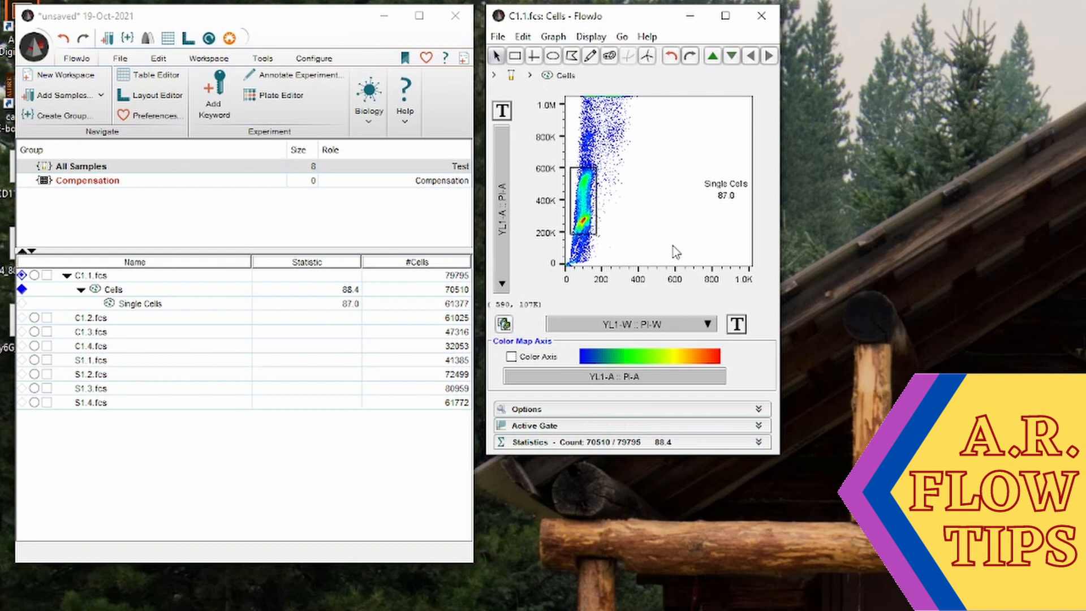
mouse_move(624, 246)
type("SubG0")
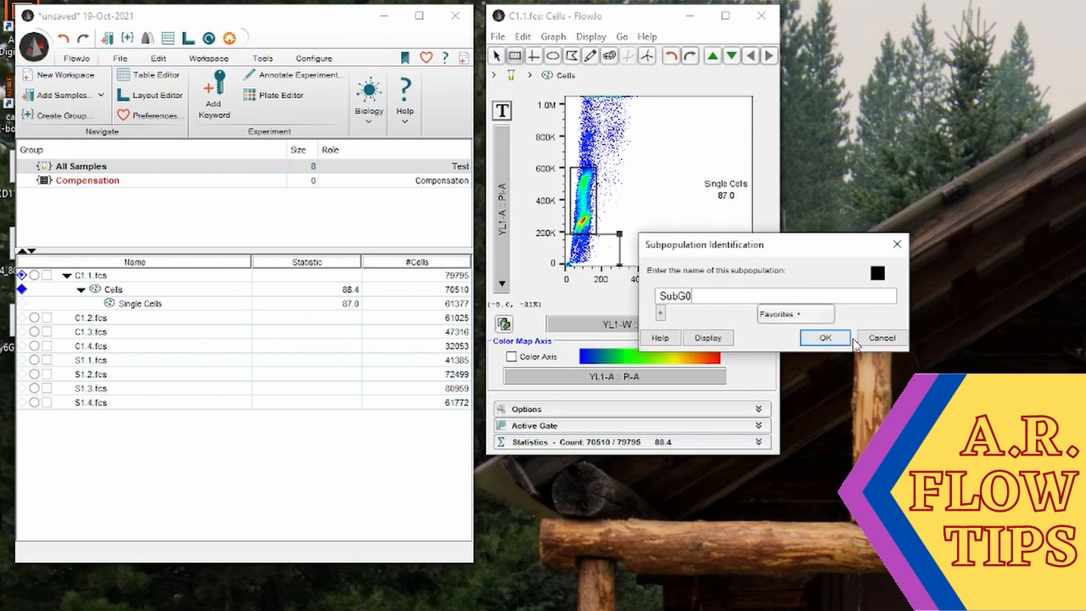
left_click(824, 338)
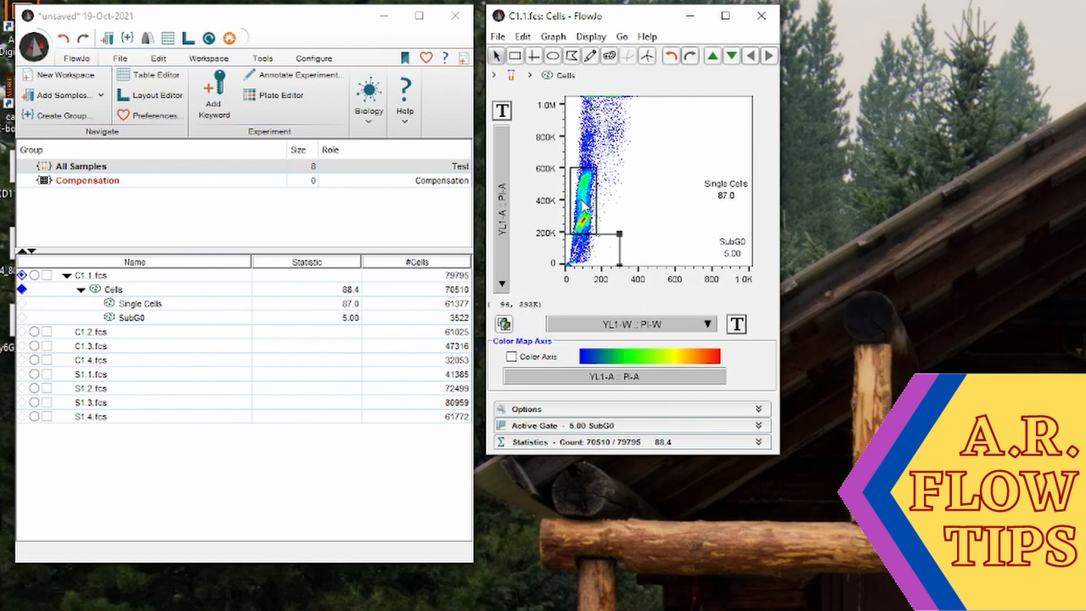
Run a Biology > Cell Cycle analysis on the Single Cells population.
left_click(138, 303)
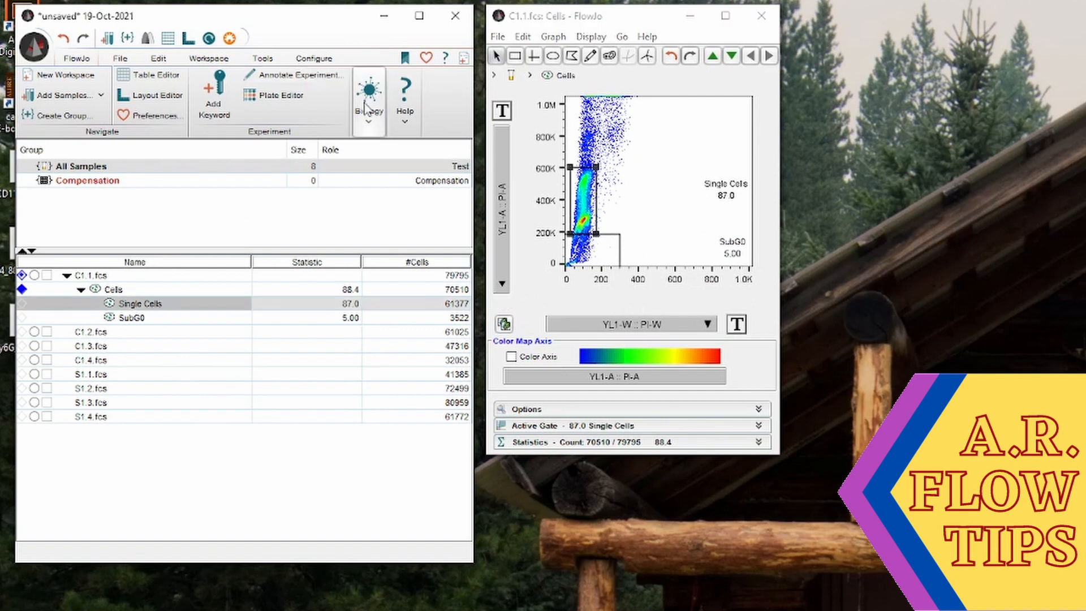
left_click(369, 97)
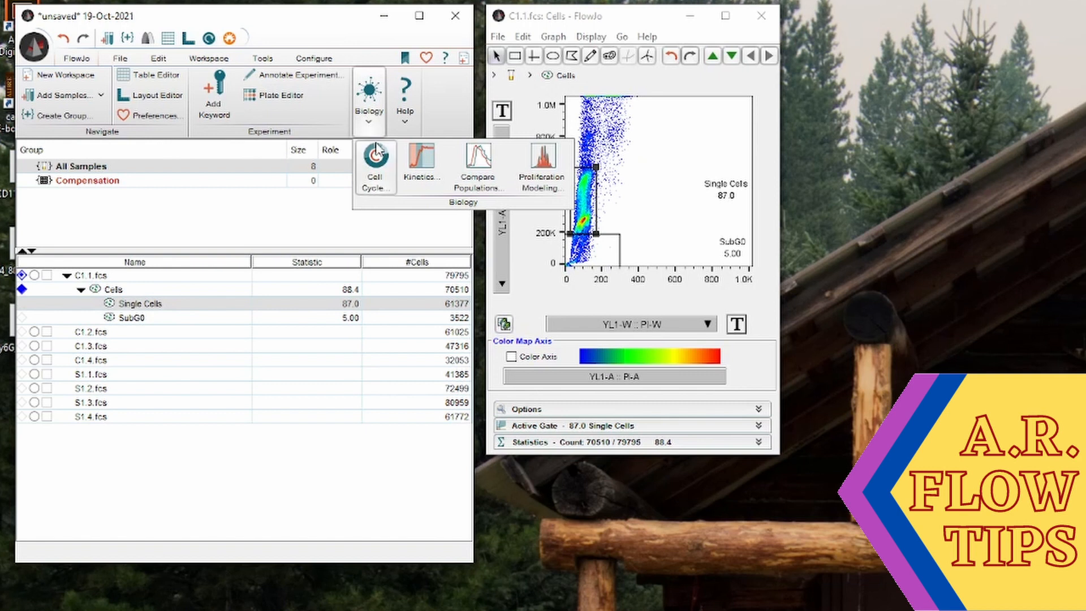
left_click(375, 167)
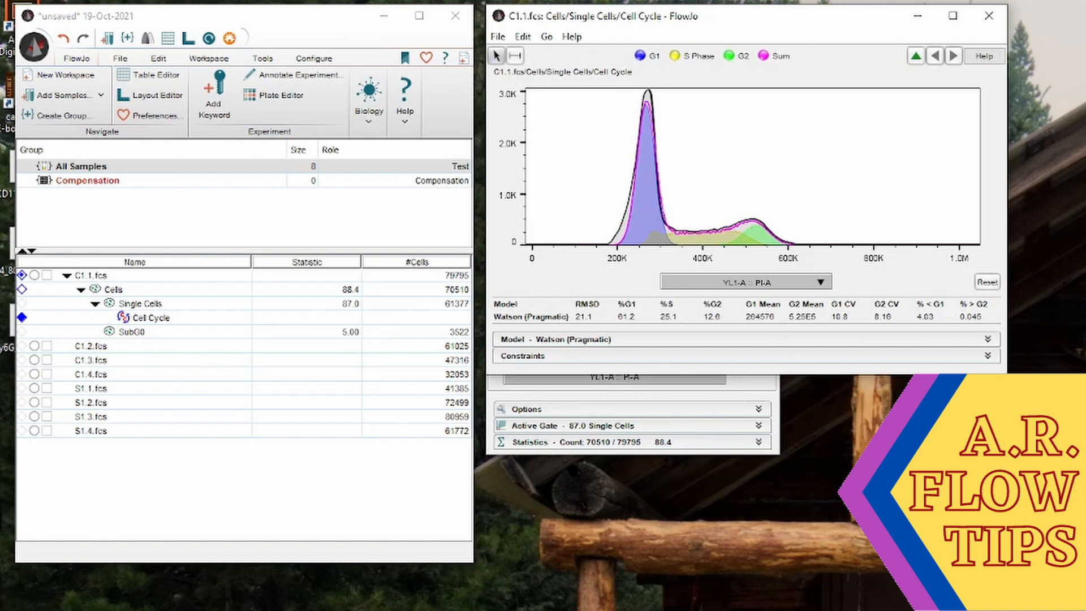
mouse_move(625, 366)
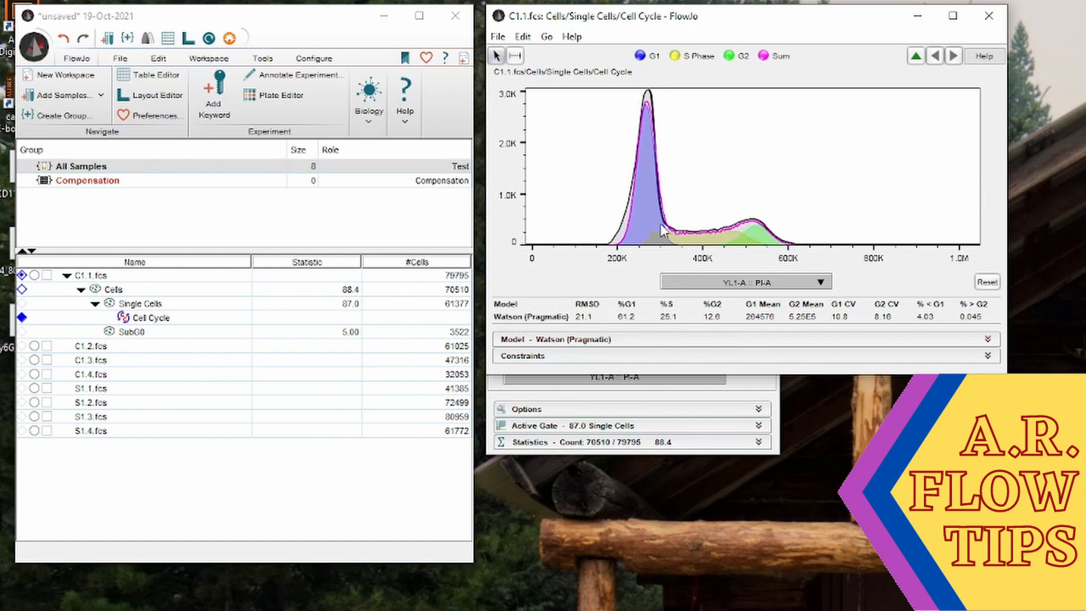
mouse_move(662, 234)
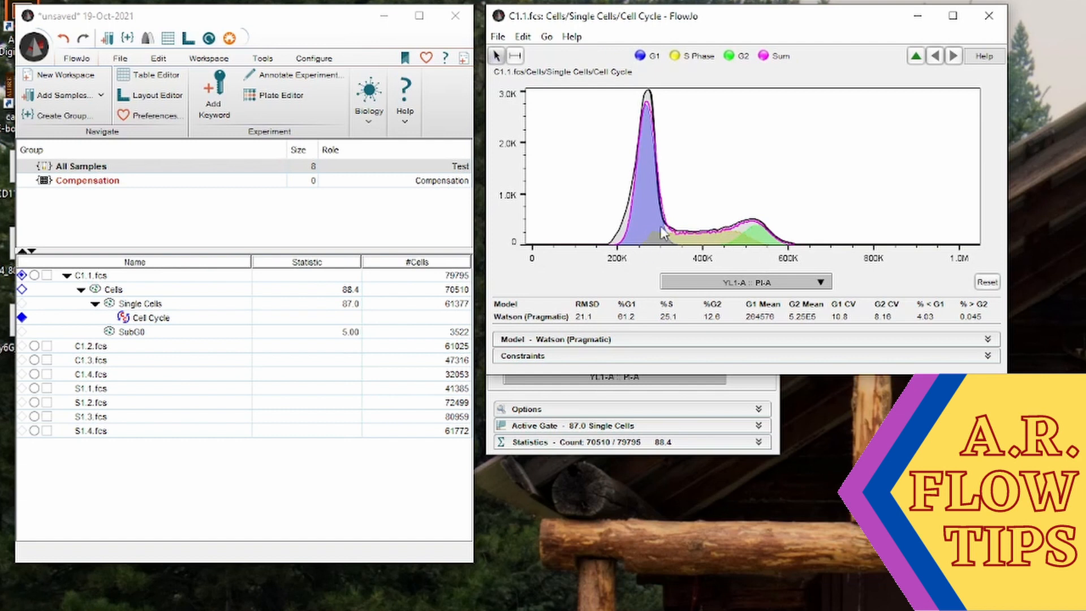
mouse_move(758, 238)
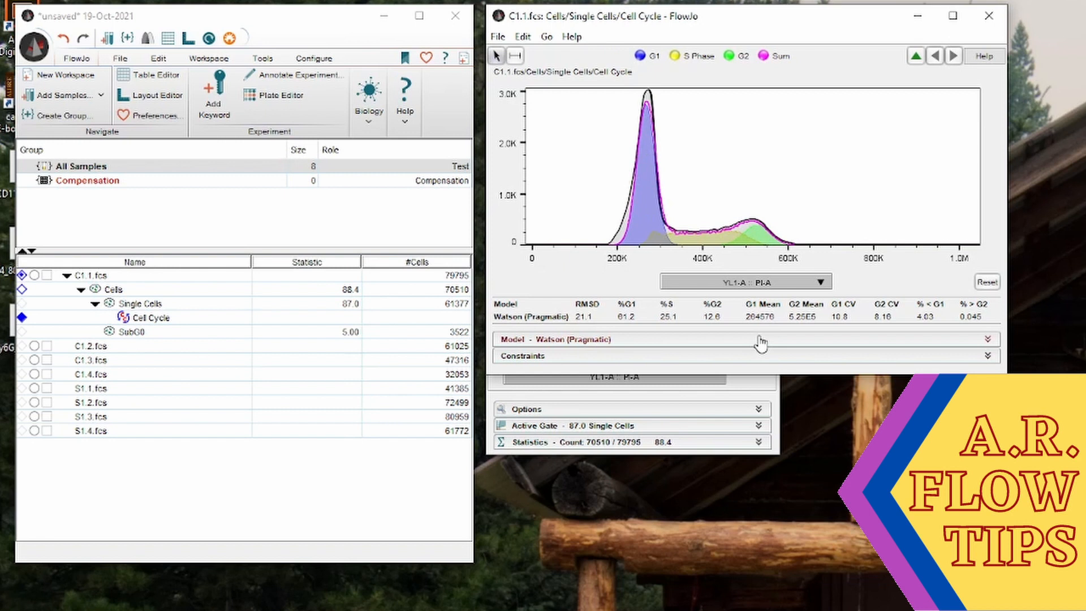
Set the cell-cycle model to Dean-Jett-Fox with a synchronised peak.
left_click(514, 393)
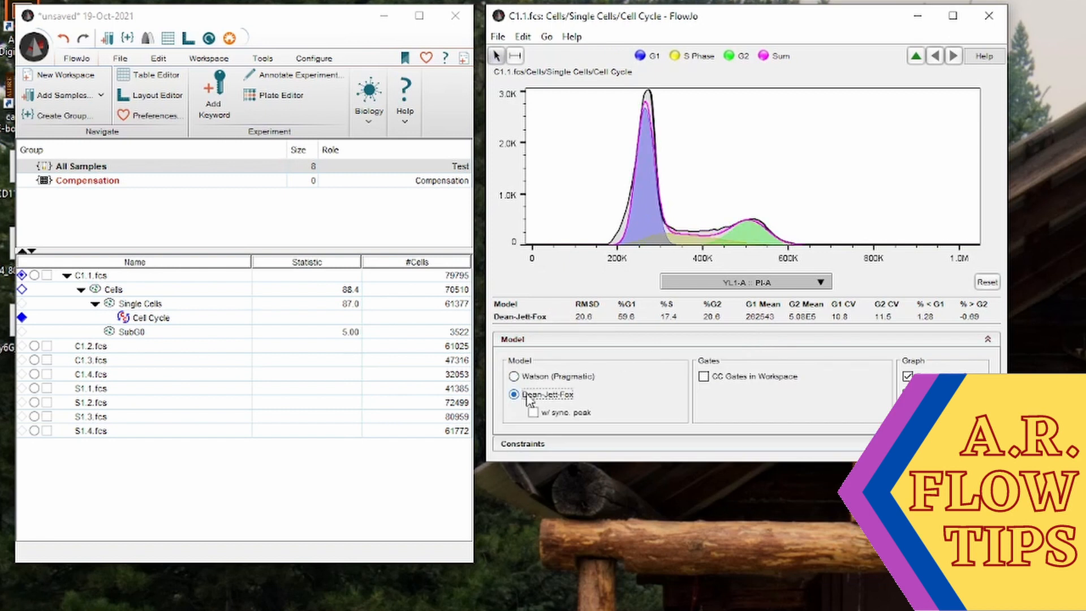
left_click(533, 411)
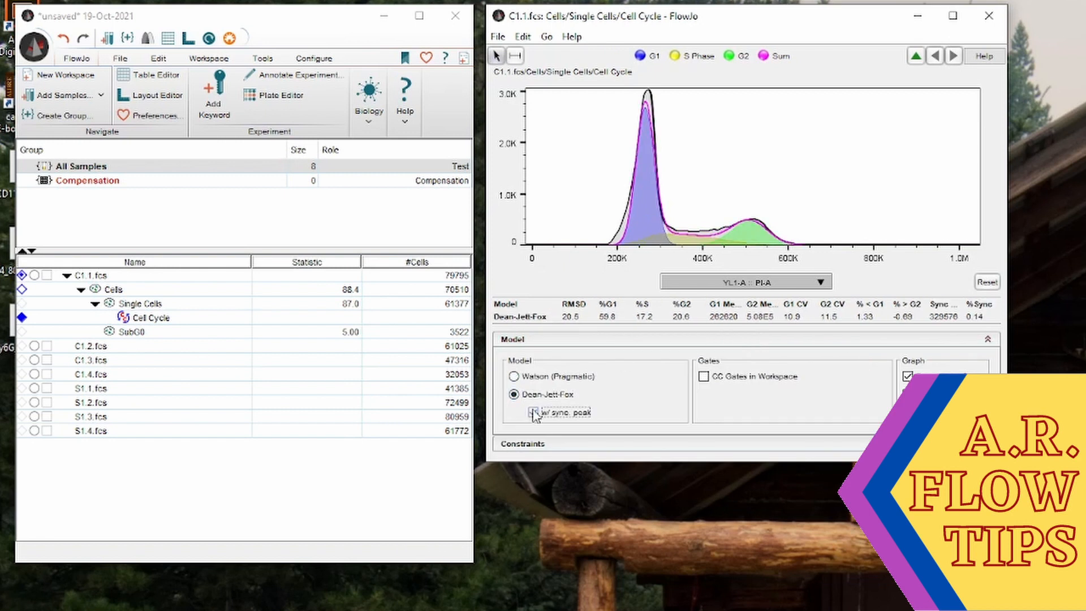
left_click(513, 376)
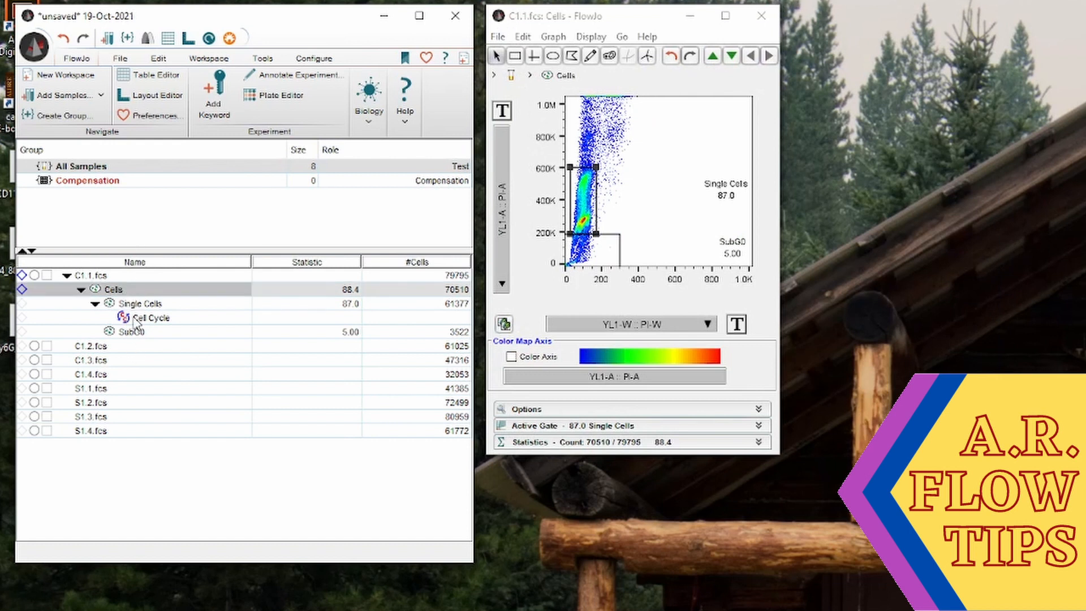
Copy the gates and cell-cycle model to the whole group, replacing existing Single Cells gates.
right_click(111, 290)
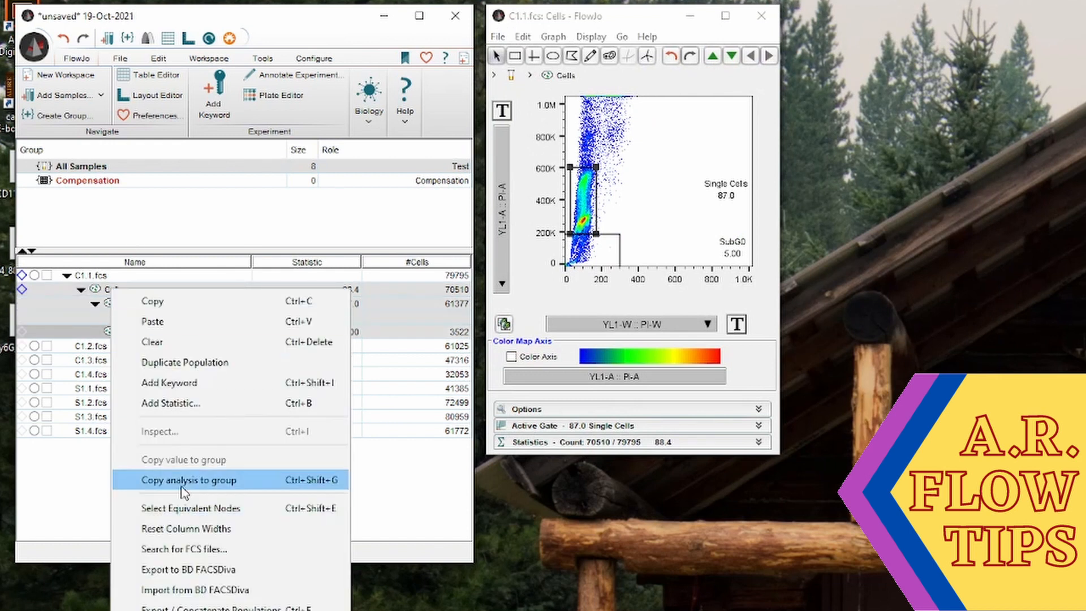
left_click(188, 480)
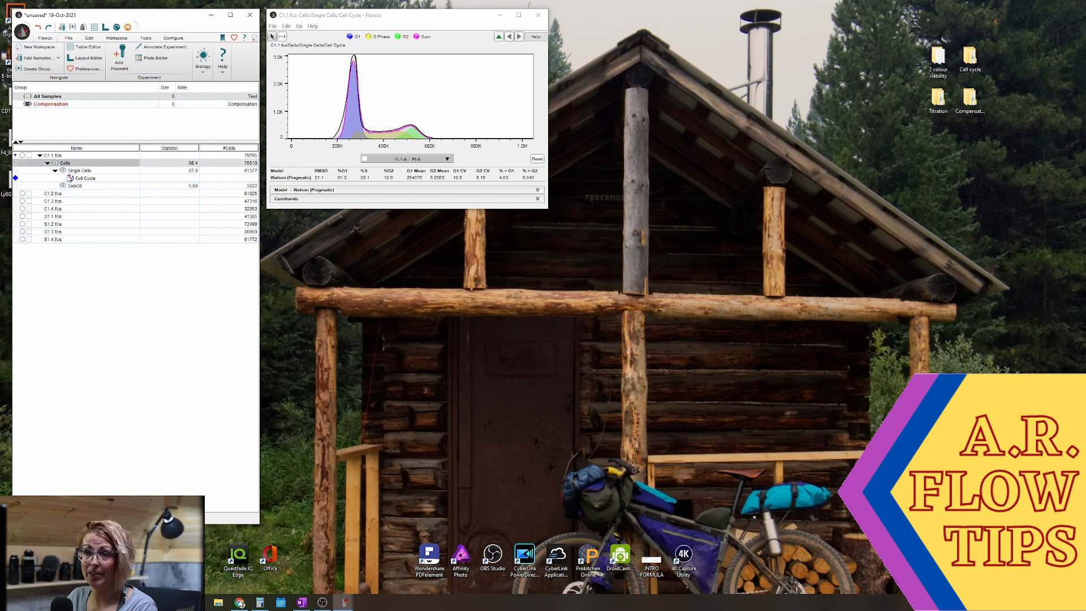
right_click(81, 178)
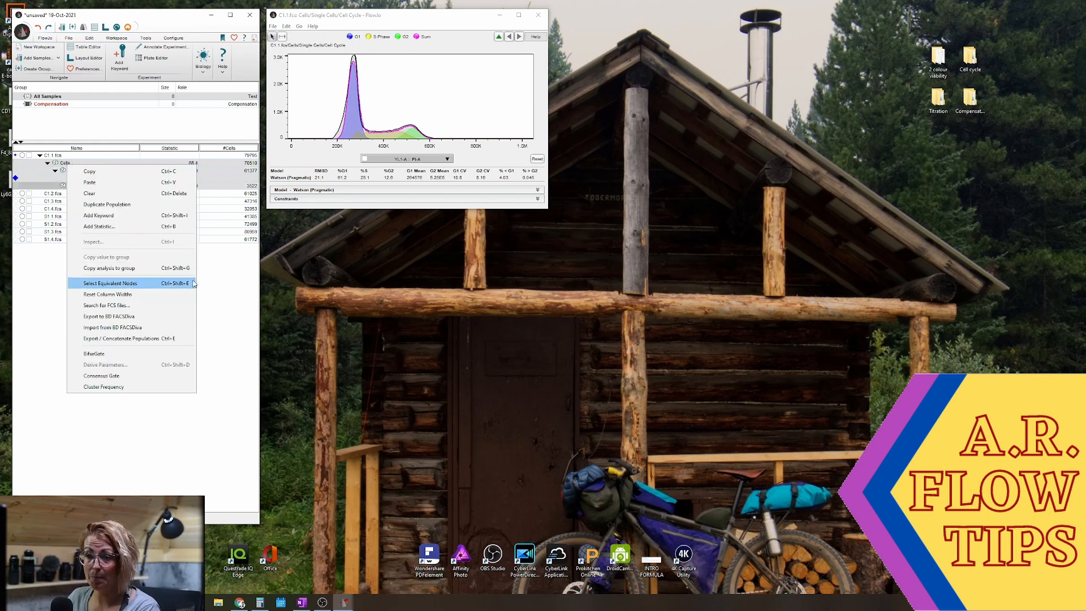
left_click(110, 282)
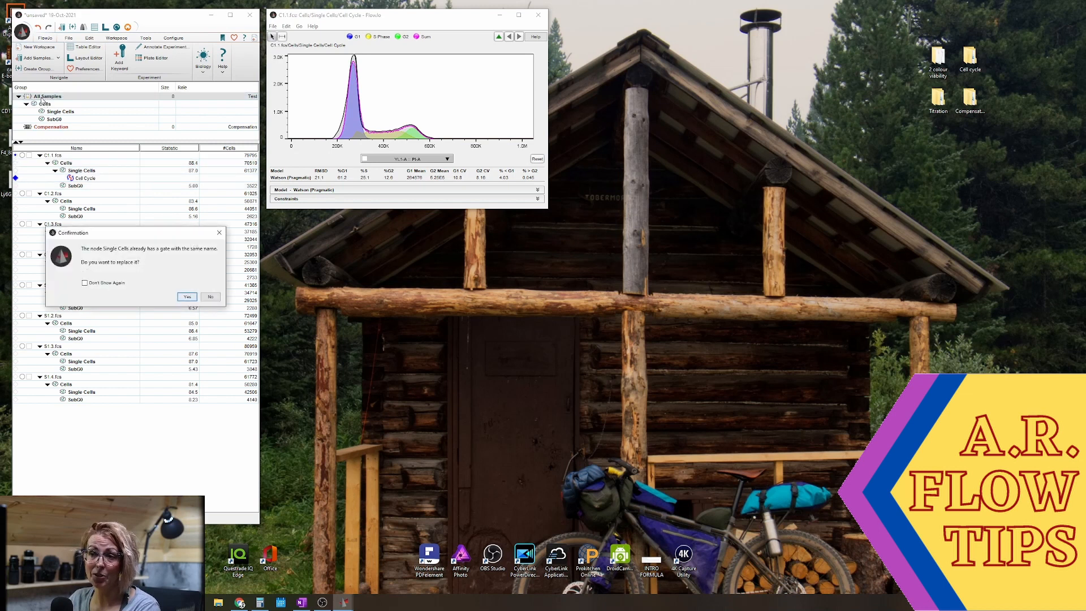
left_click(186, 296)
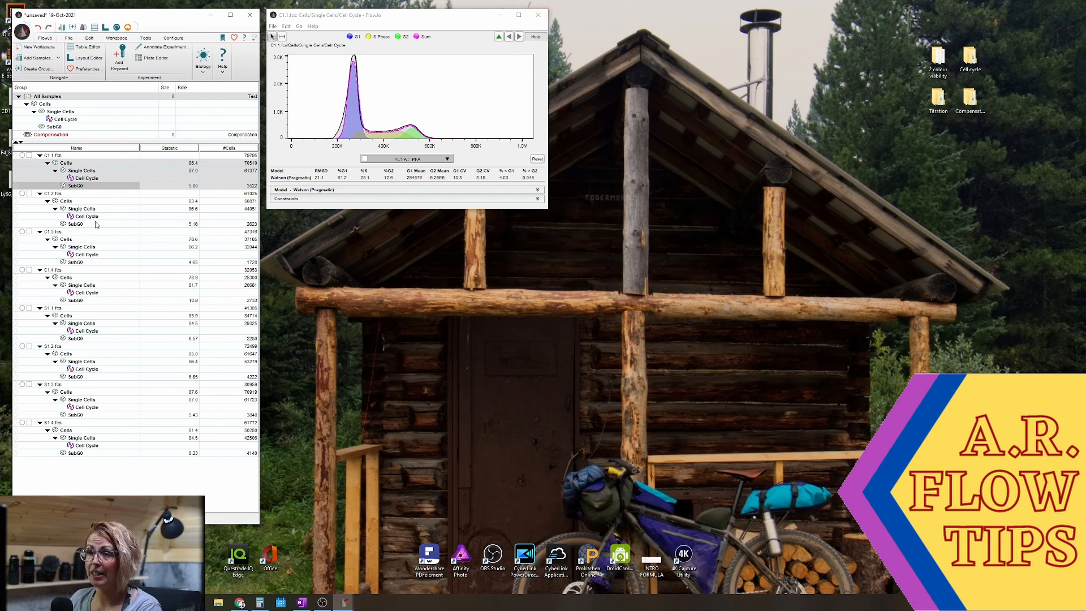
Check the copied cell-cycle model on sample C1.2, then close its view.
left_click(537, 15)
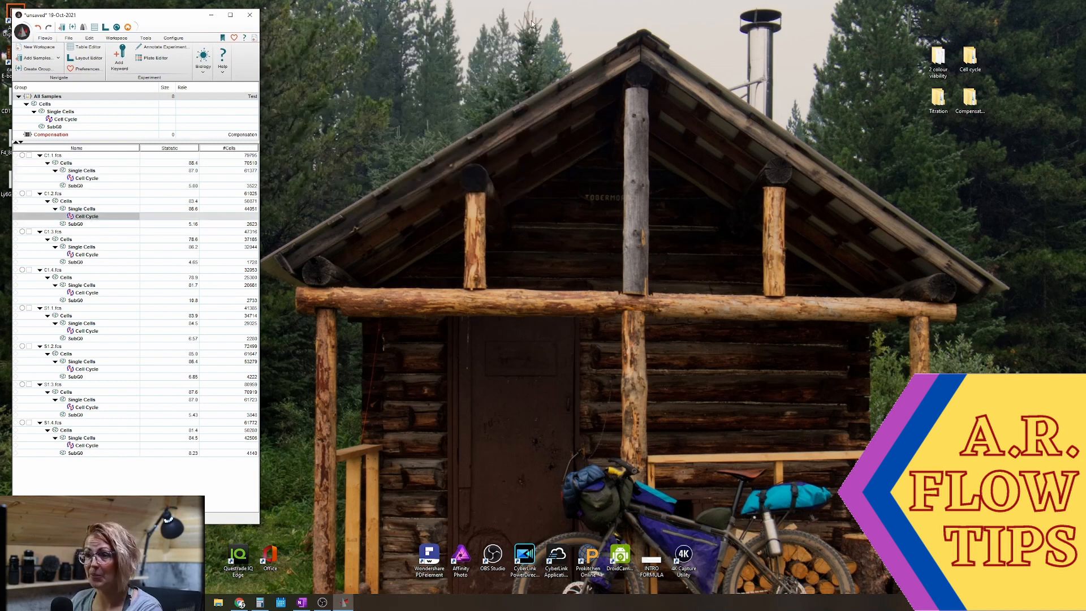
double_click(84, 216)
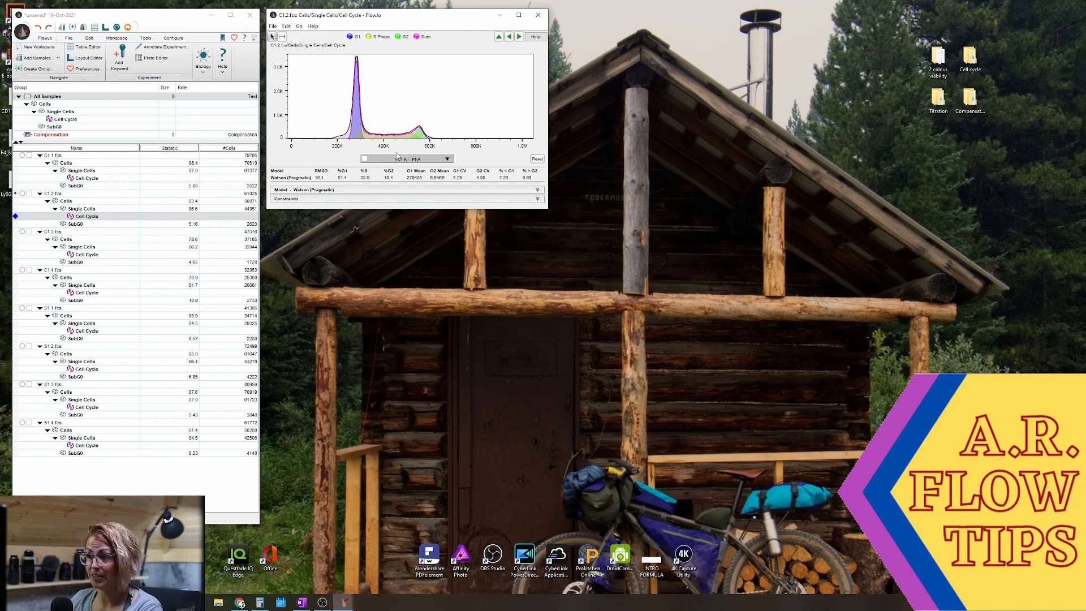
left_click(537, 15)
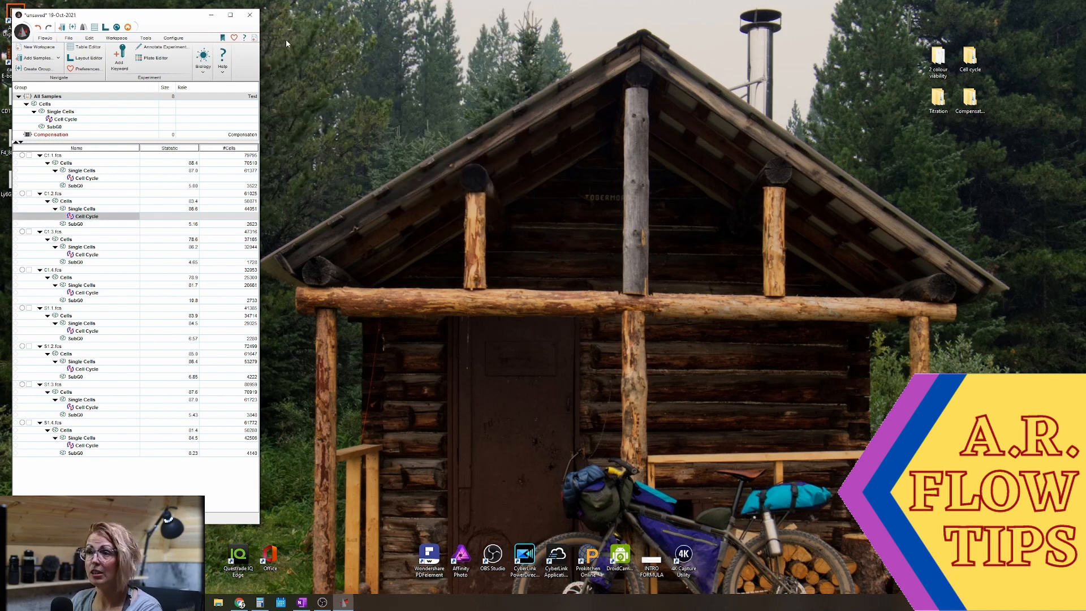
left_click(84, 57)
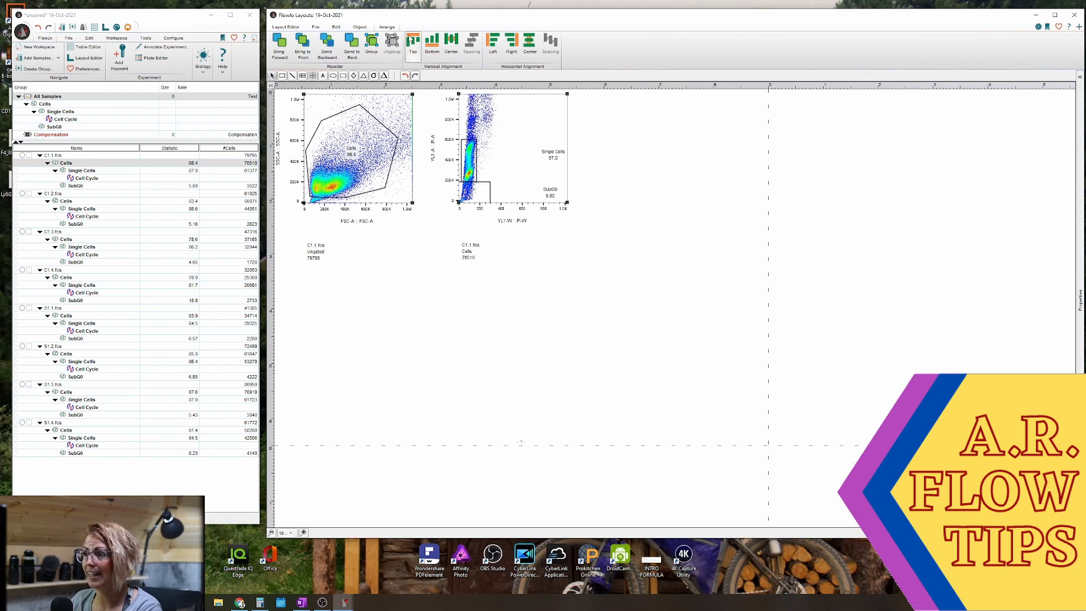
Build the batch layout of Cells, Single Cells and Cell Cycle across all samples, then inspect C1.4's failed model.
left_click(85, 177)
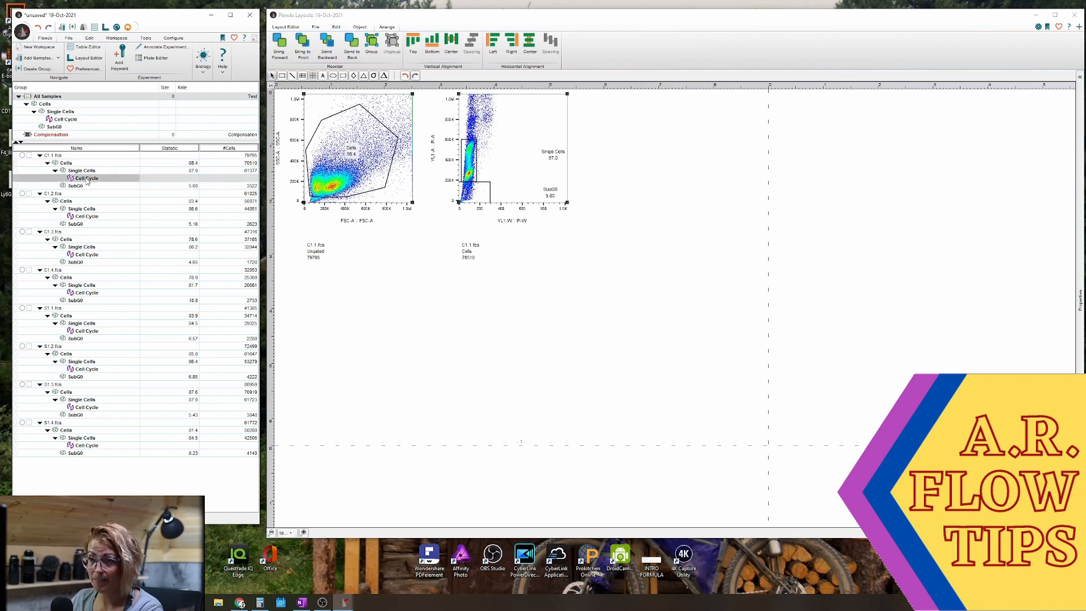
left_click(82, 171)
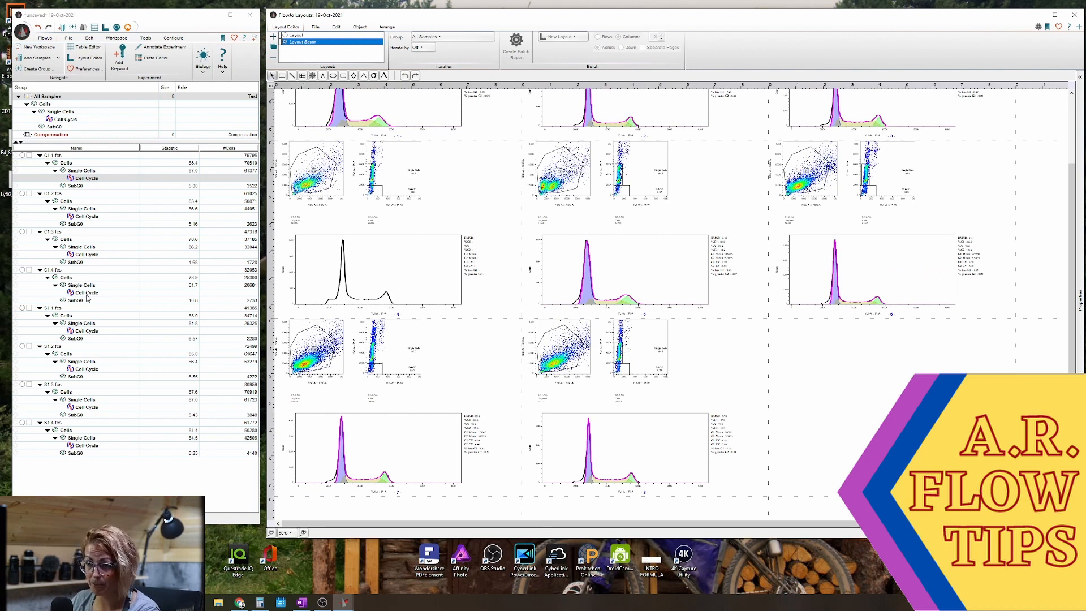
double_click(85, 292)
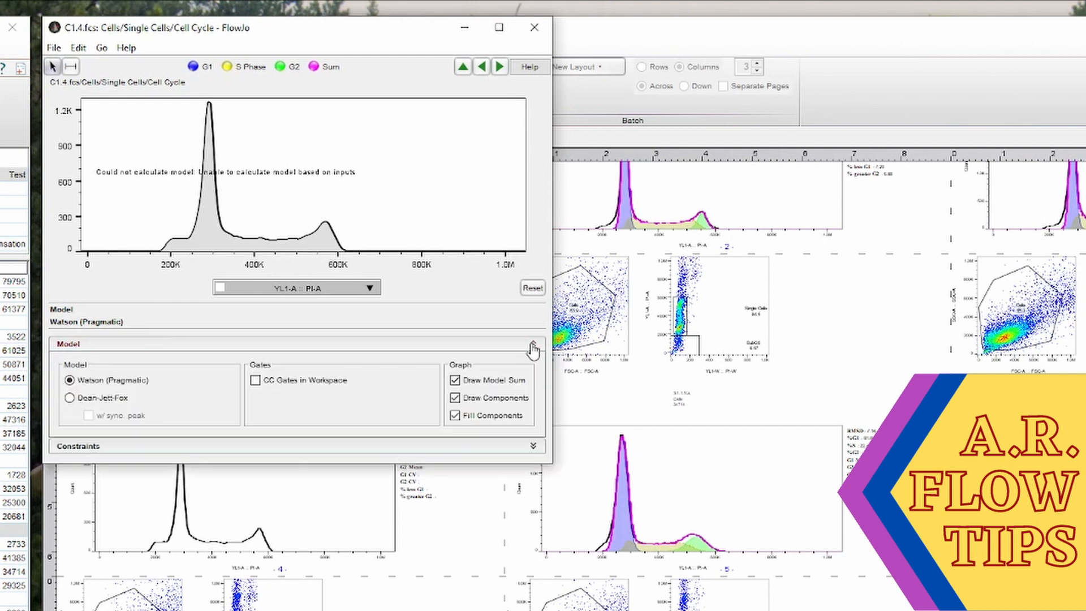
Try Dean-Jett-Fox on PI-A for C1.4, then return to the Watson (Pragmatic) model.
left_click(533, 446)
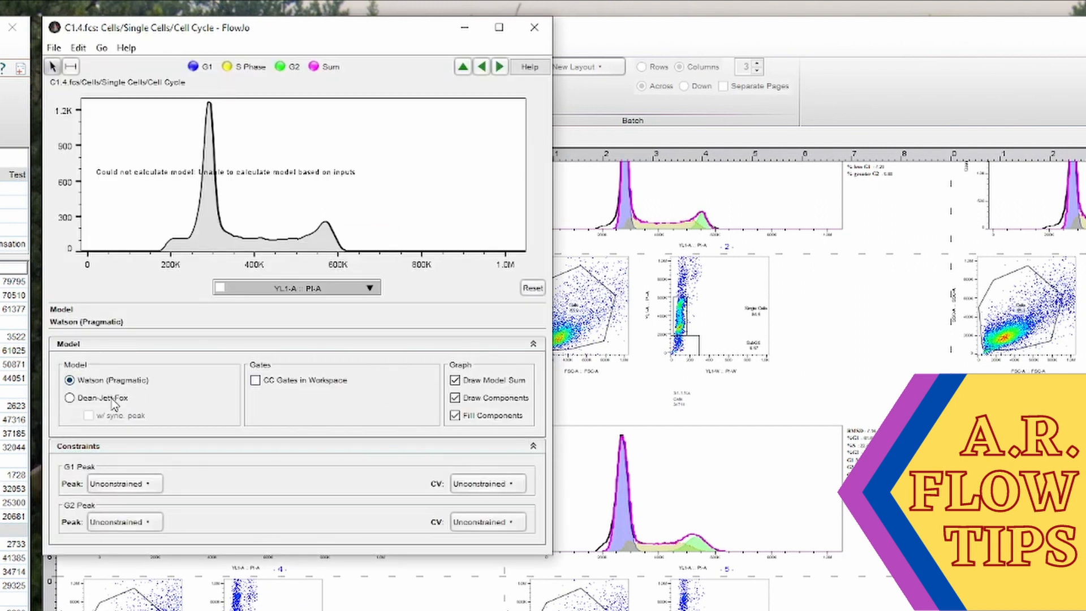
left_click(69, 398)
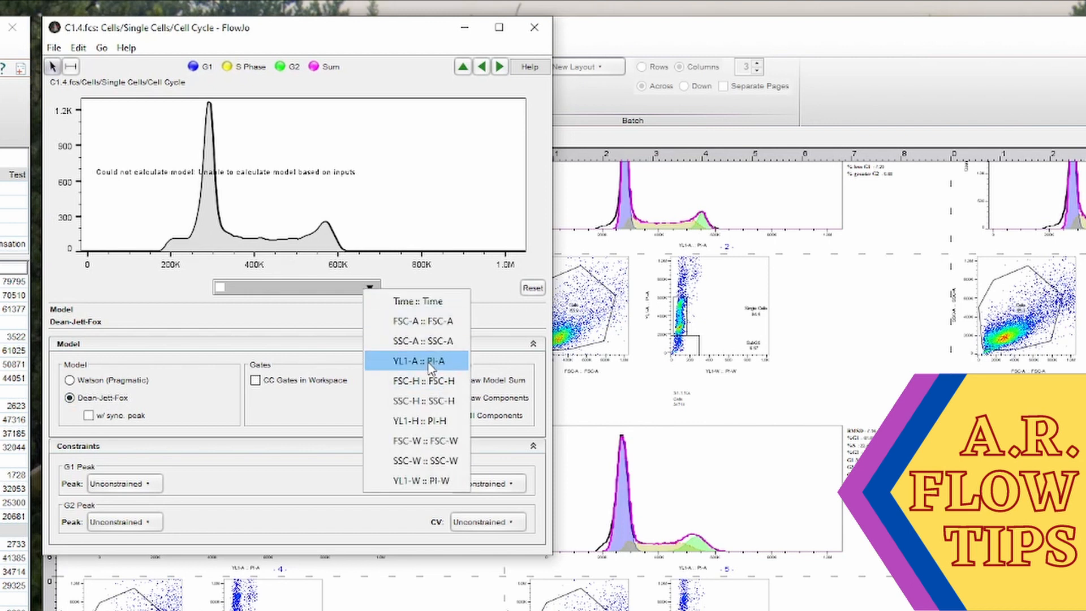
left_click(416, 361)
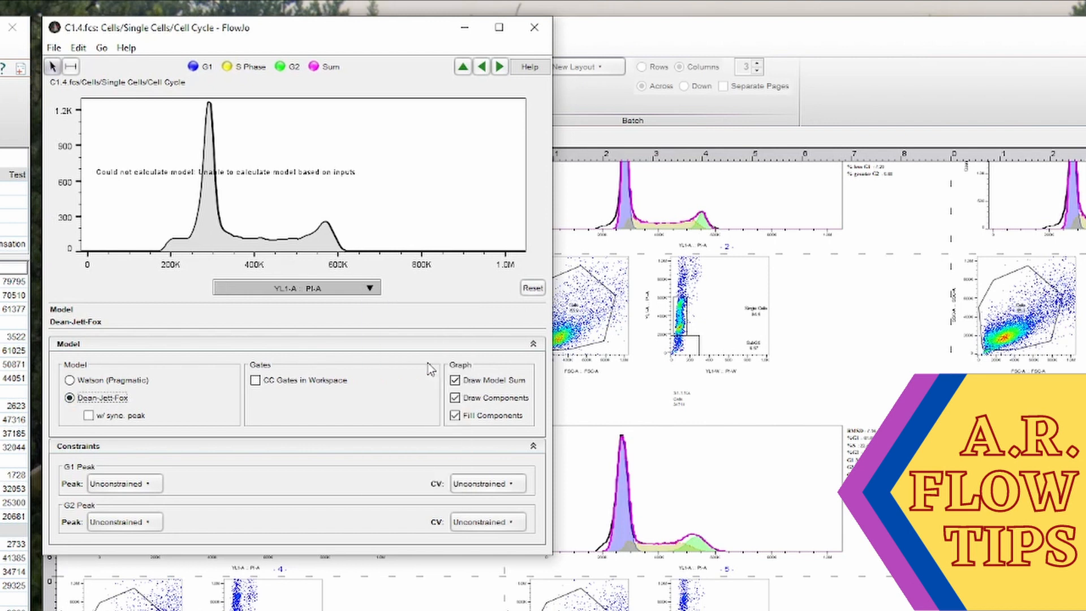
left_click(69, 380)
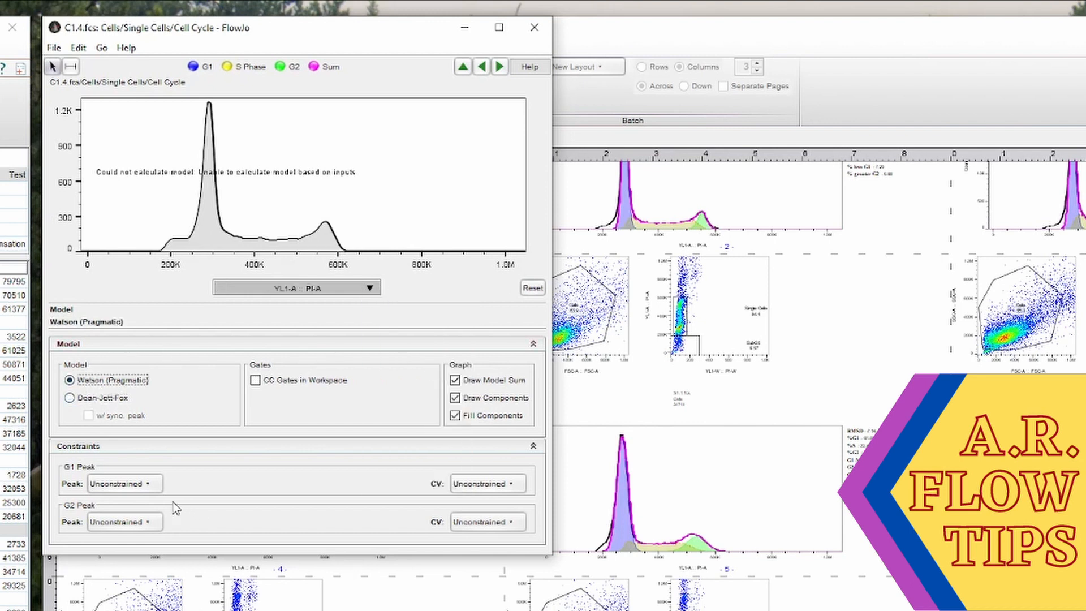
Constrain the G1 peak range on C1.4's histogram so the model fits.
left_click(123, 483)
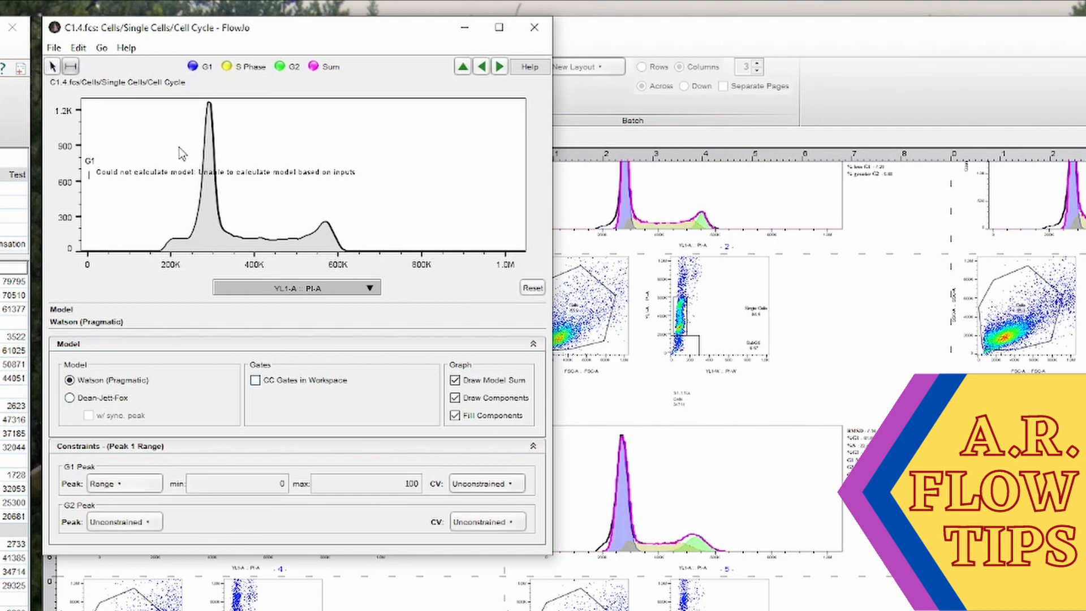
right_click(194, 197)
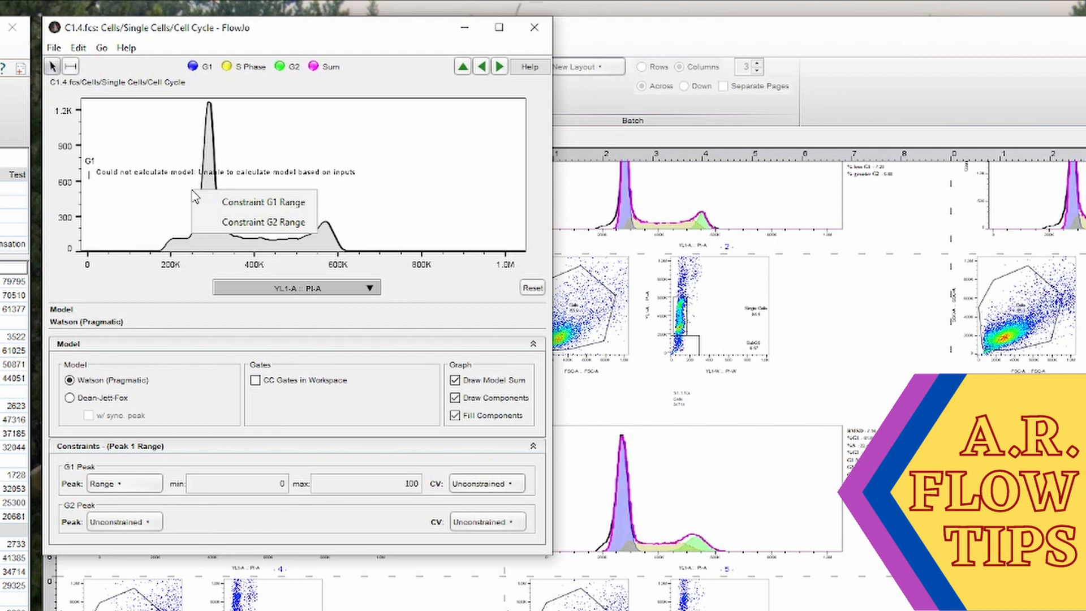
left_click(264, 202)
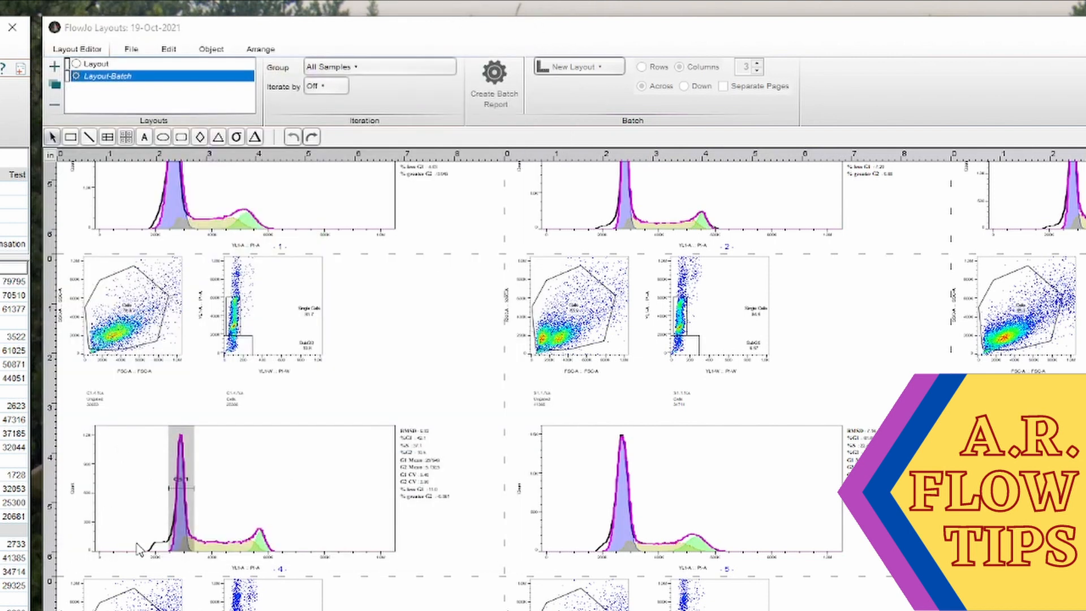
mouse_move(187, 444)
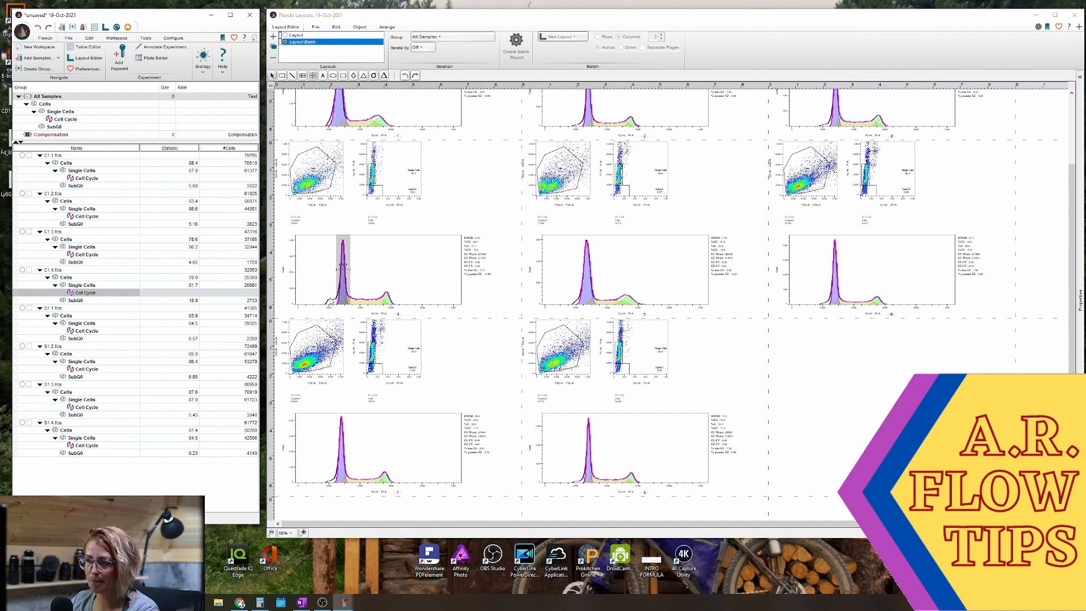
mouse_move(332, 294)
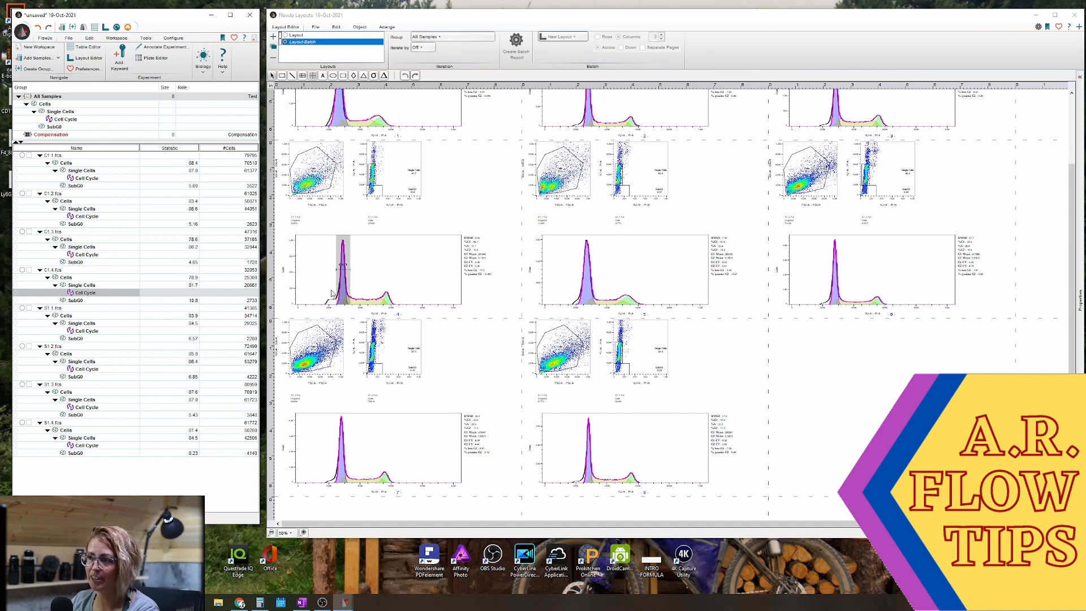